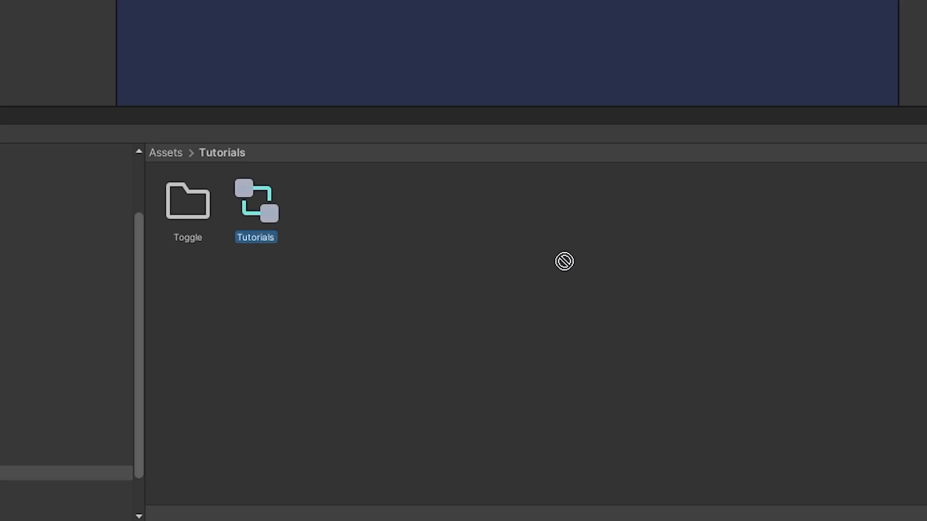
Step: Add a Bool parameter to the Tutorials controller and create the Toggle animation clips
{"action": "double_click", "coordinate": [255, 202]}
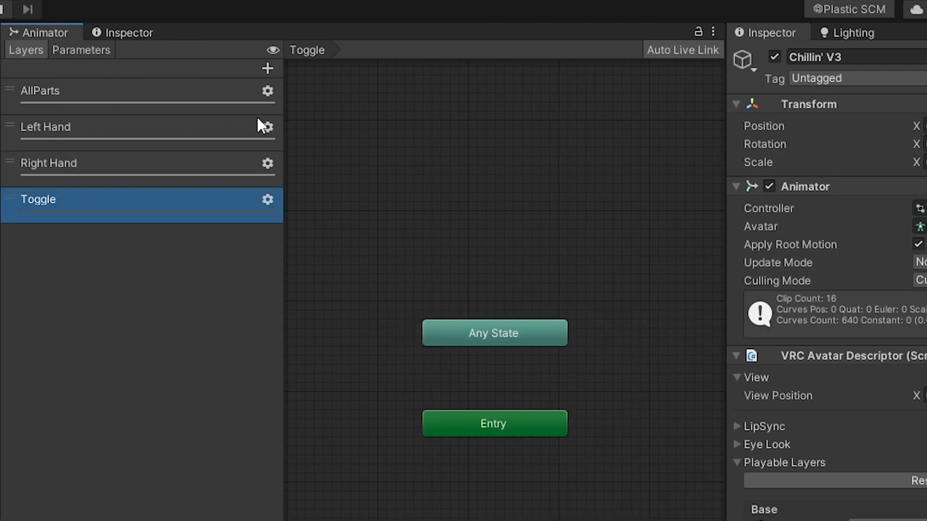
{"action": "left_click", "coordinate": [267, 199]}
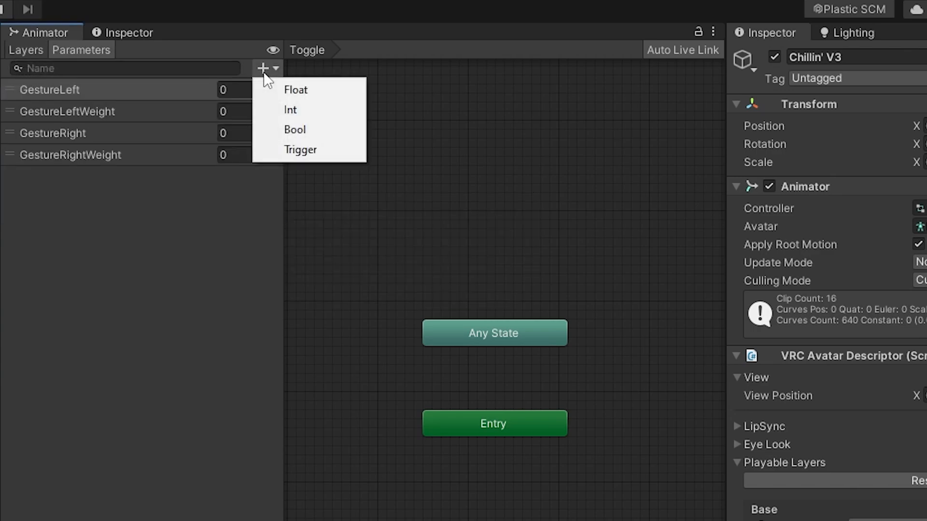
{"action": "left_click", "coordinate": [295, 130]}
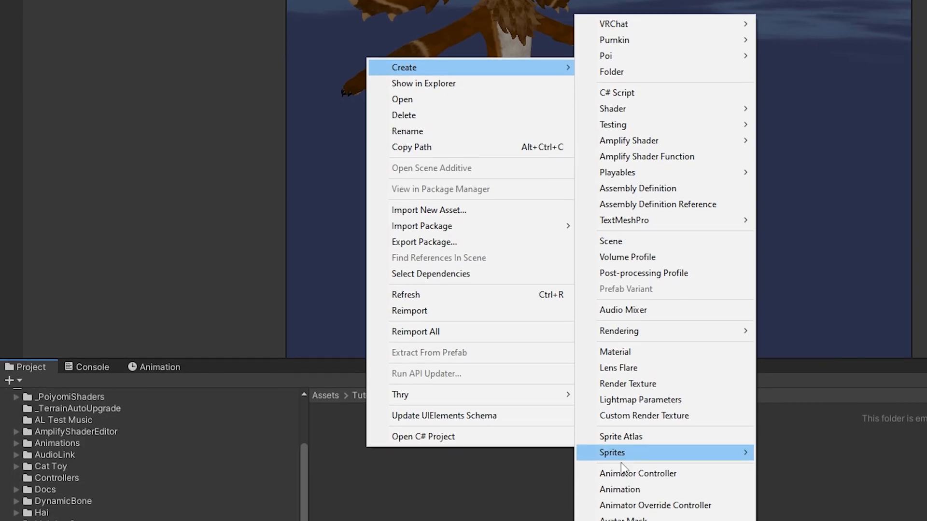
{"action": "left_click", "coordinate": [620, 489]}
{"action": "type", "text": "Toggle Off"}
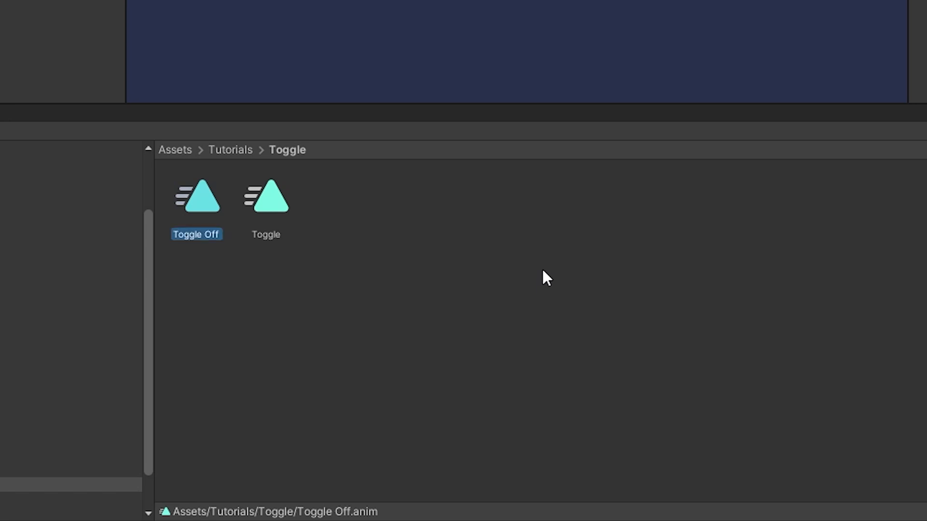
Step: Make an instant transition from Toggle Off to Toggle conditioned on Toggle true
{"action": "double_click", "coordinate": [196, 195]}
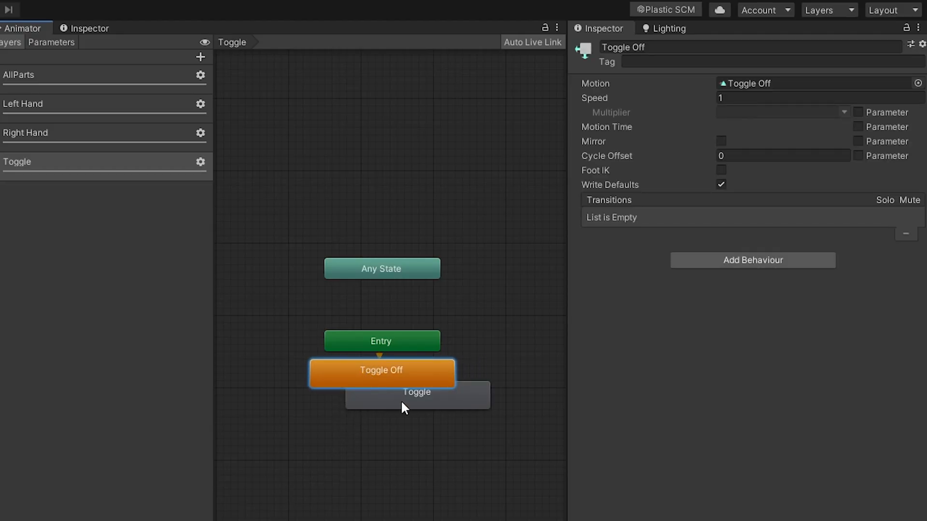
{"action": "right_click", "coordinate": [381, 370]}
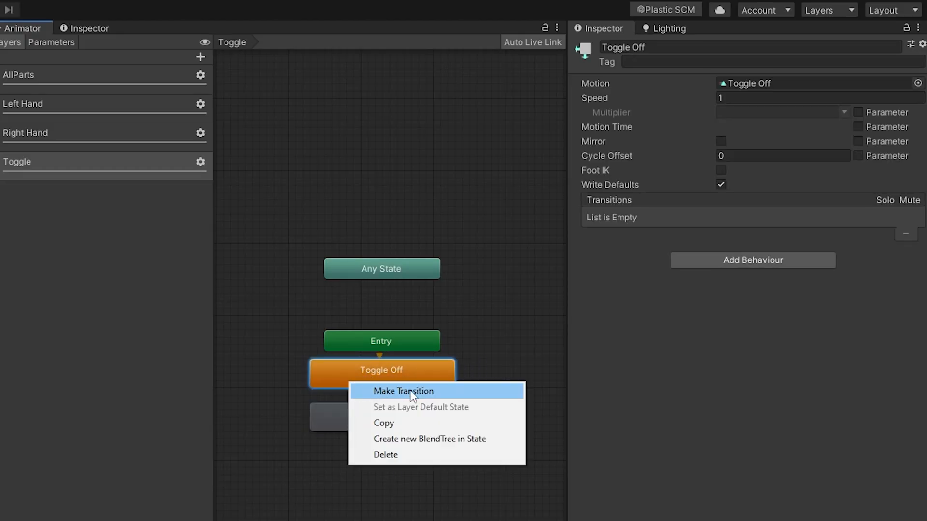
{"action": "left_click", "coordinate": [404, 391]}
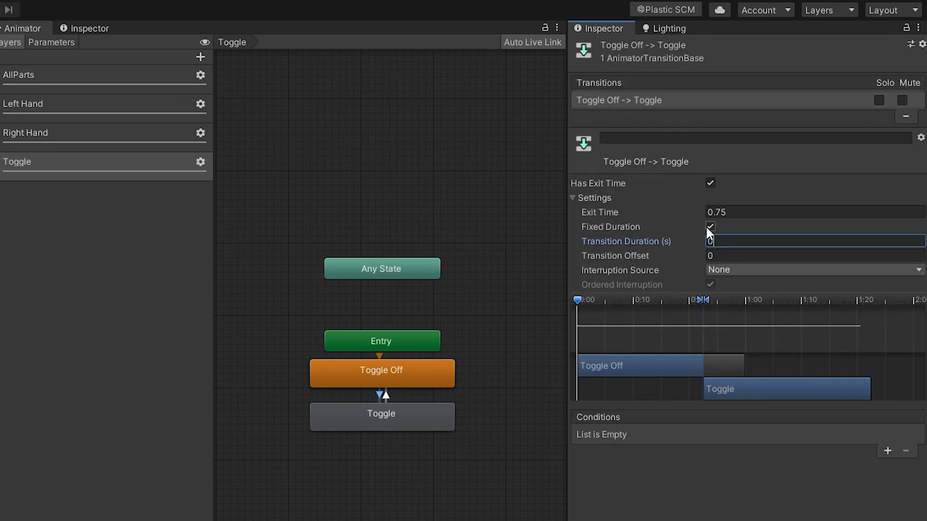
{"action": "left_click", "coordinate": [710, 183]}
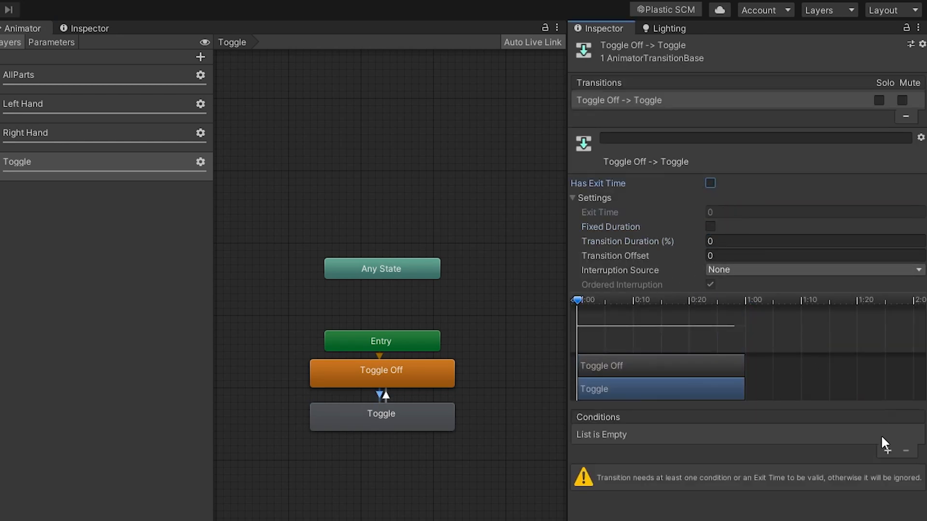
{"action": "left_click", "coordinate": [886, 451]}
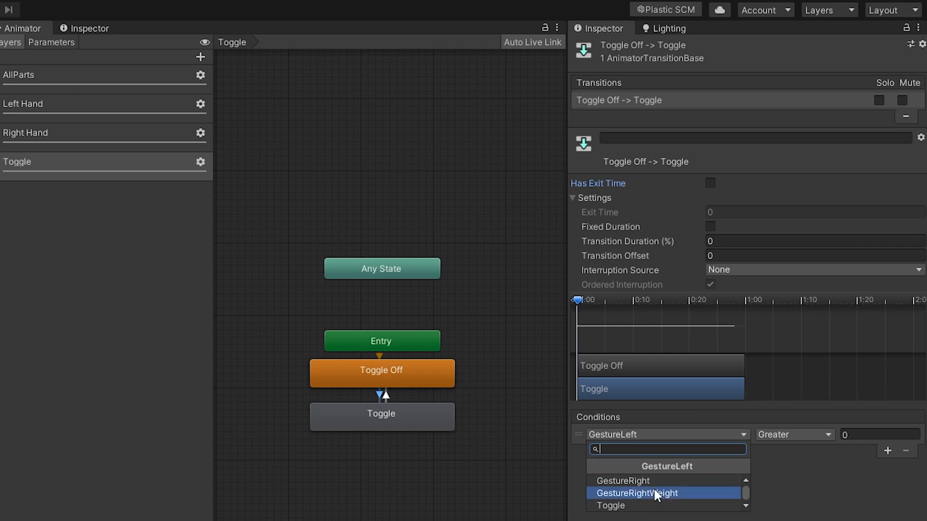
{"action": "left_click", "coordinate": [611, 505]}
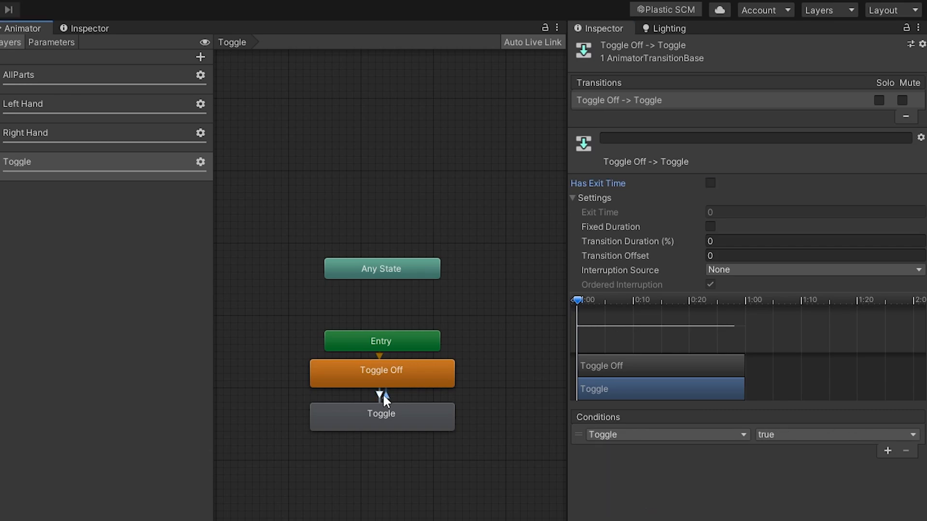
Step: Condition the reverse transition to Toggle Off on Toggle false
{"action": "left_click", "coordinate": [665, 434]}
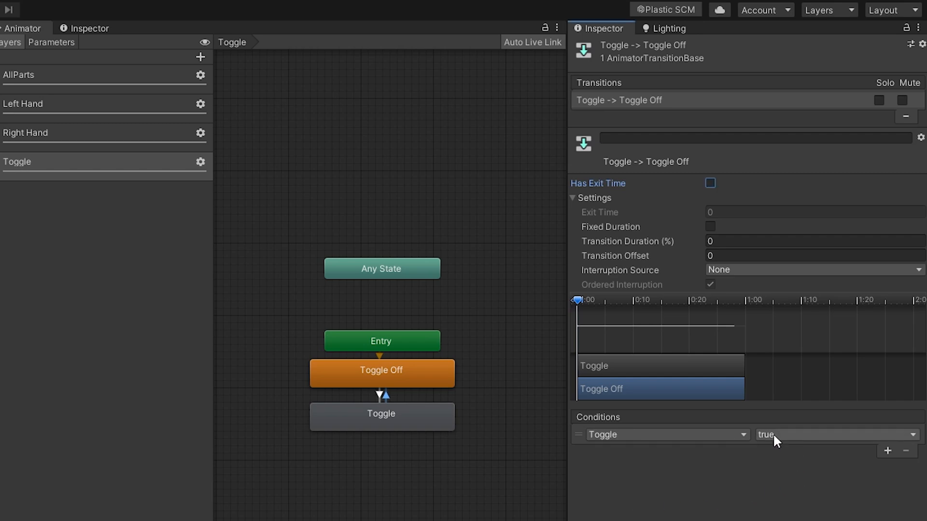
{"action": "left_click", "coordinate": [835, 435]}
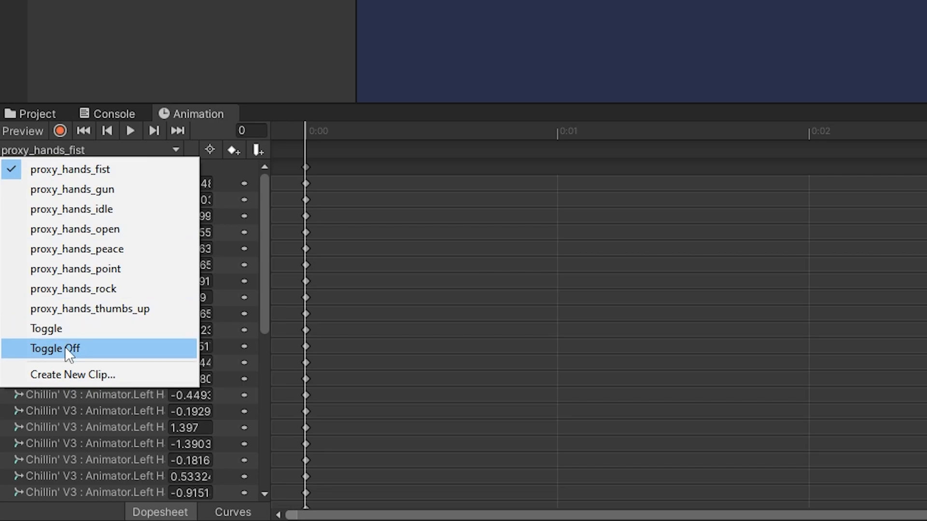
Step: Record the Cube hidden in Toggle Off and shown in Toggle, then test the Toggle parameter in Play mode
{"action": "left_click", "coordinate": [54, 349]}
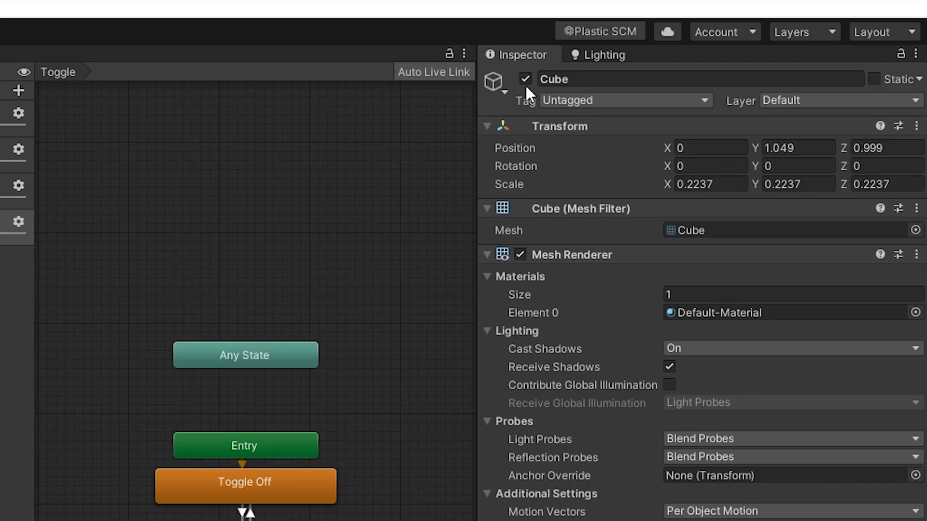
{"action": "left_click", "coordinate": [525, 78]}
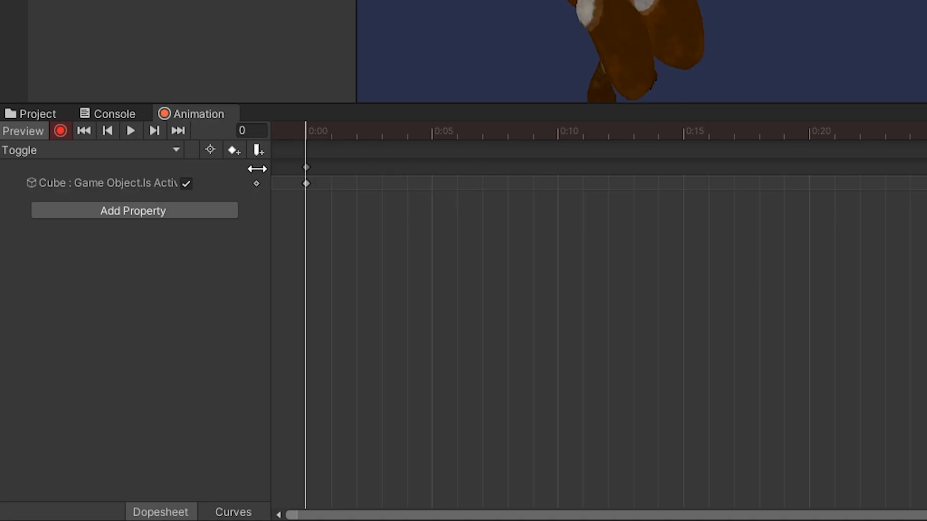
{"action": "left_click", "coordinate": [59, 131]}
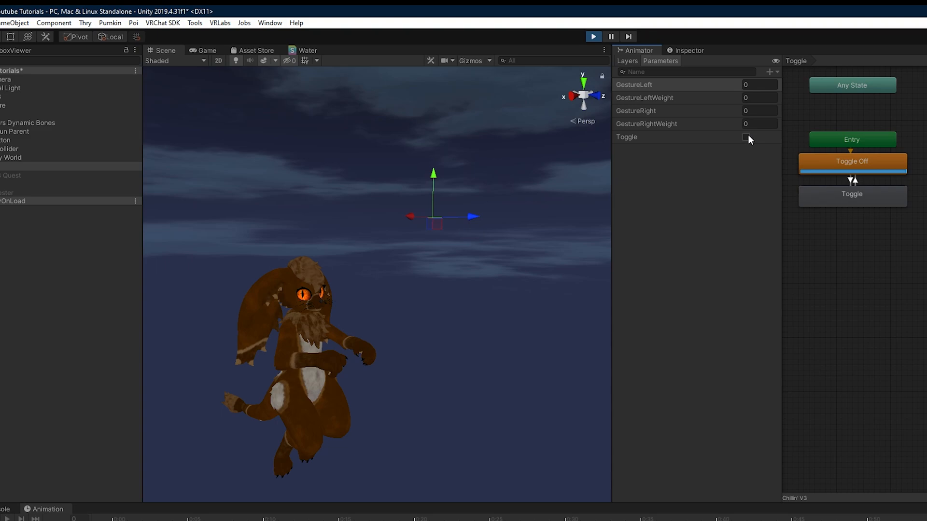
{"action": "left_click", "coordinate": [745, 137]}
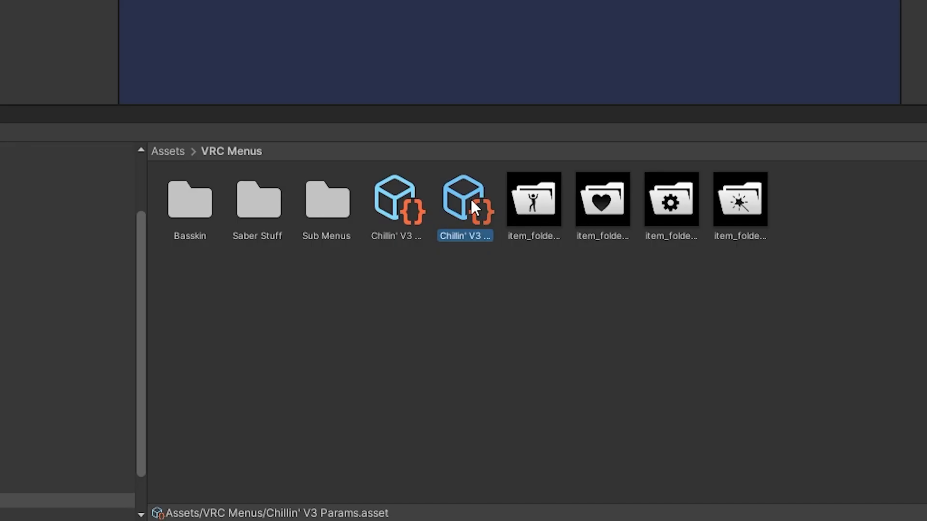
Step: Add a Toggle Bool parameter to the Chillin' V3 Params asset
{"action": "double_click", "coordinate": [465, 200]}
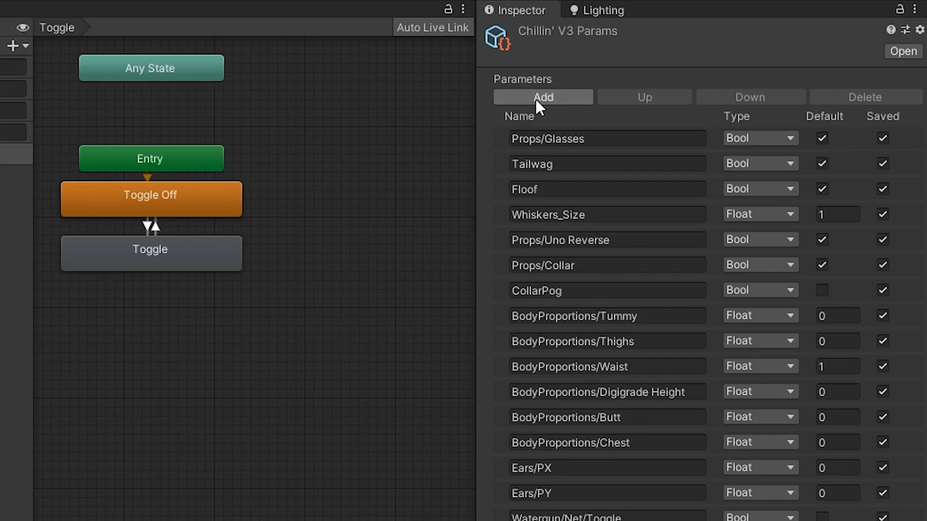
{"action": "left_click", "coordinate": [541, 97]}
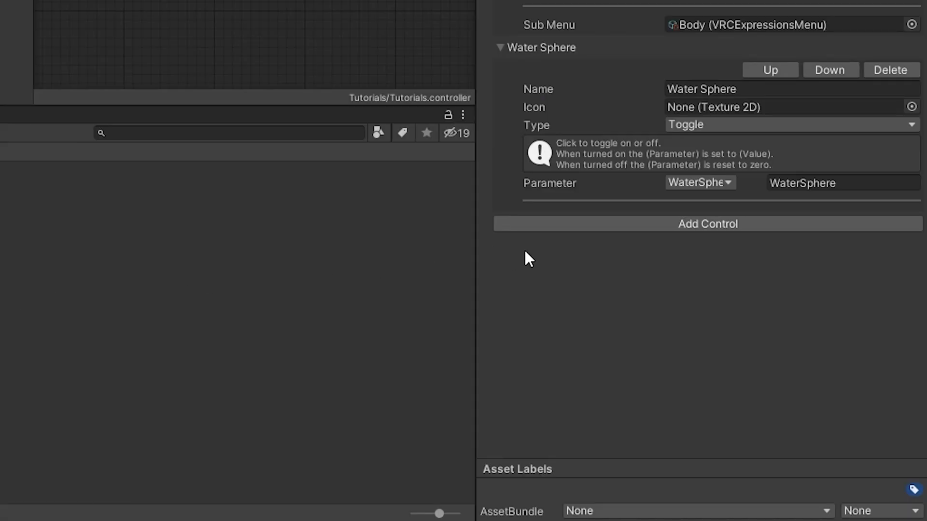
Step: Add a Toggle-type menu control named Toggle driving the Toggle Bool parameter
{"action": "left_click", "coordinate": [706, 224]}
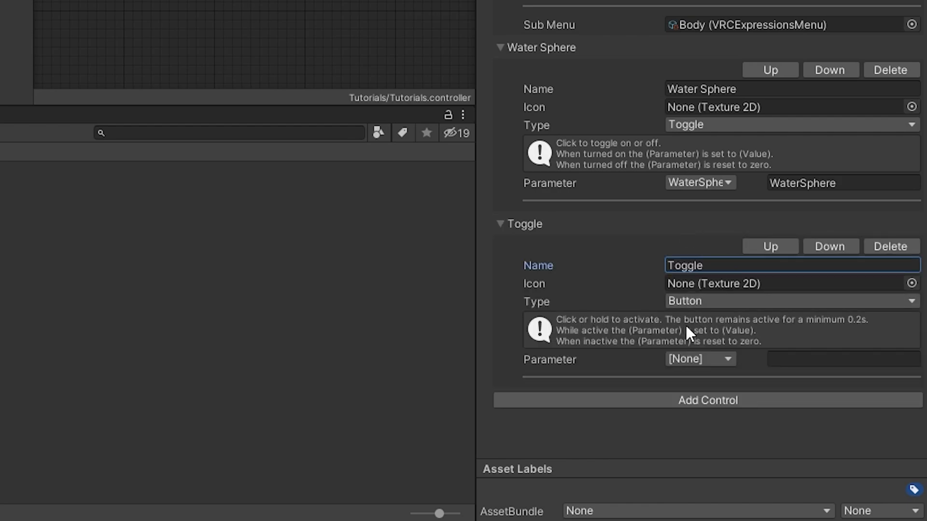
{"action": "left_click", "coordinate": [791, 301]}
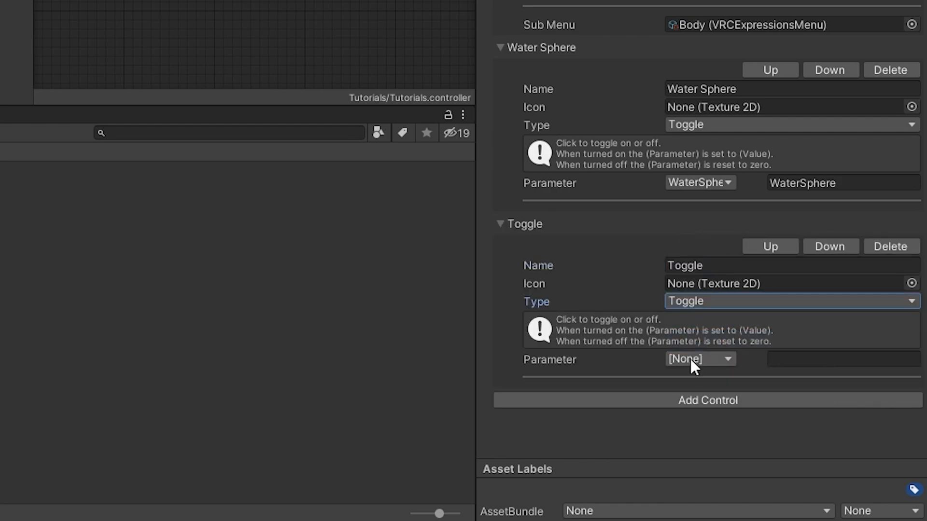
{"action": "left_click", "coordinate": [699, 359]}
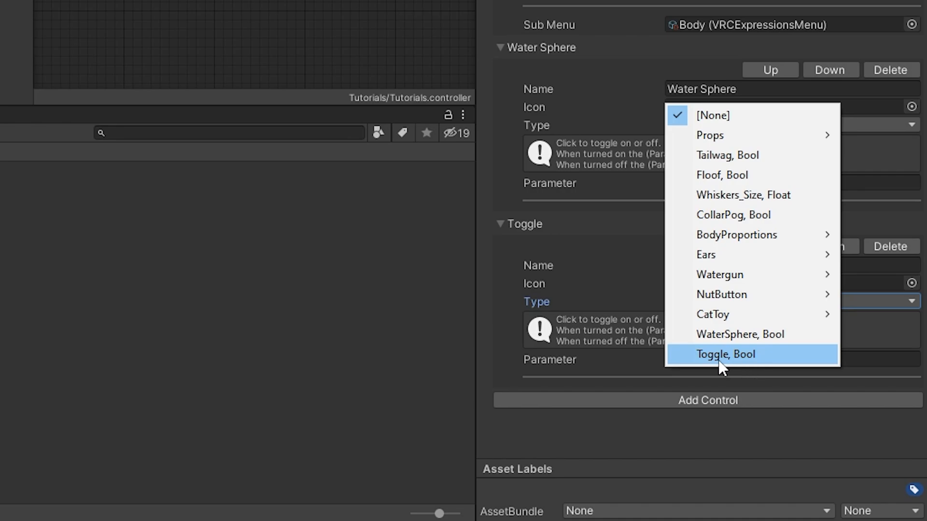
{"action": "left_click", "coordinate": [725, 354]}
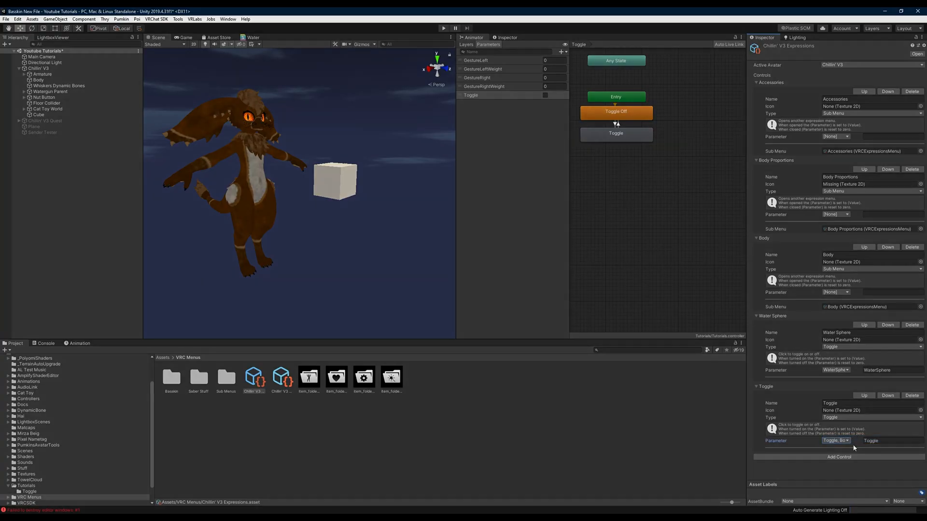